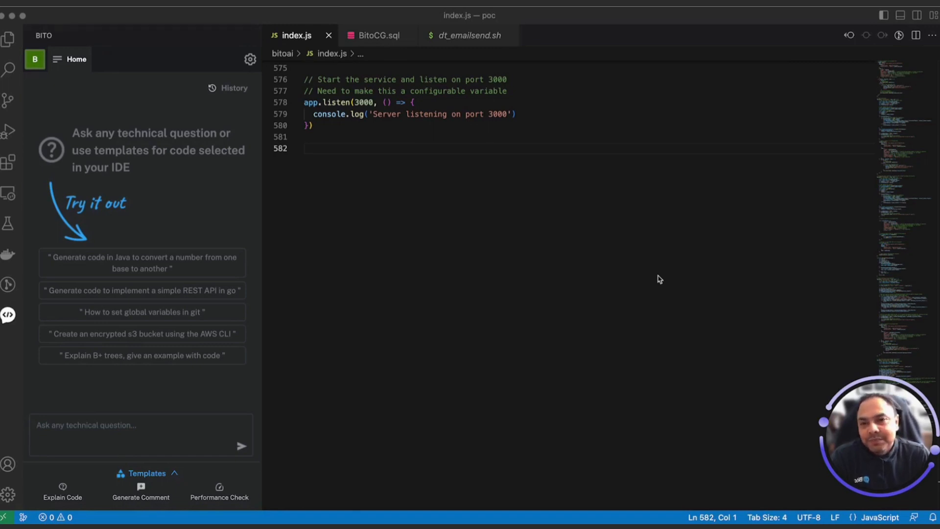
mouse_move(144, 280)
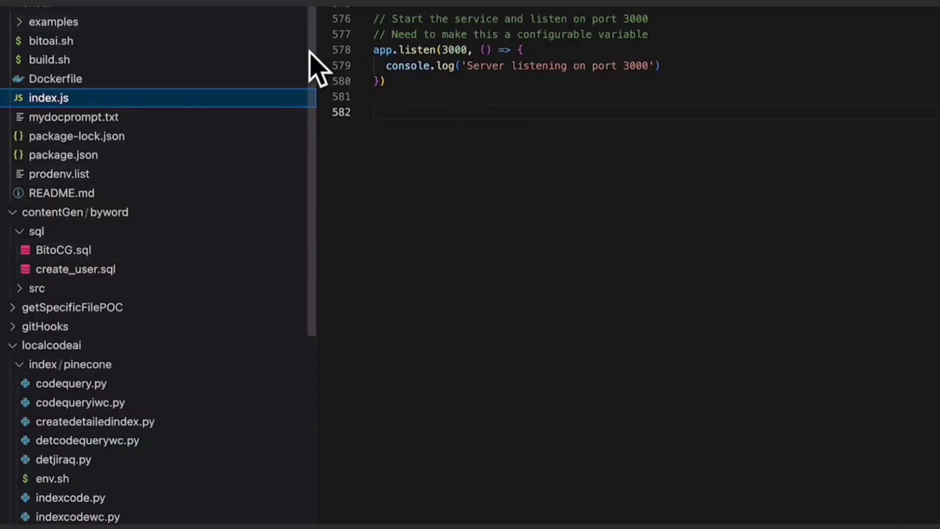
mouse_move(317, 66)
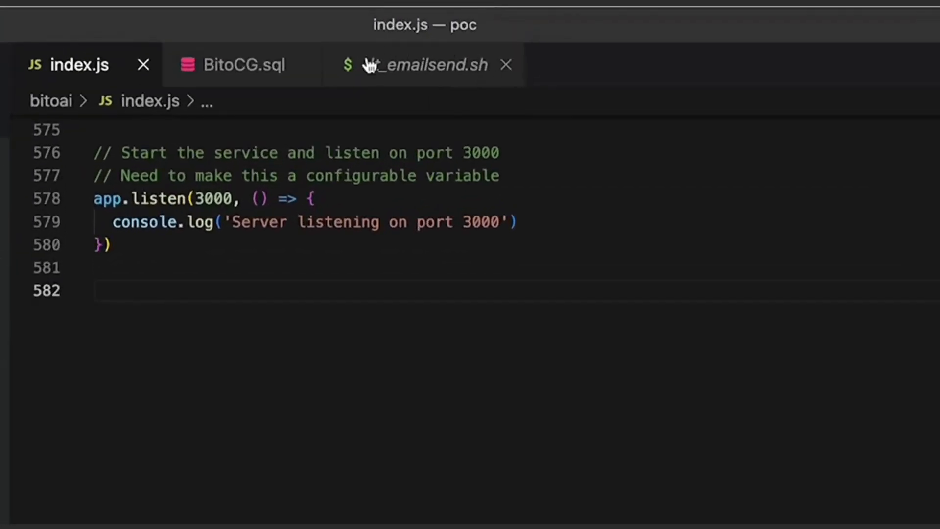
mouse_move(474, 80)
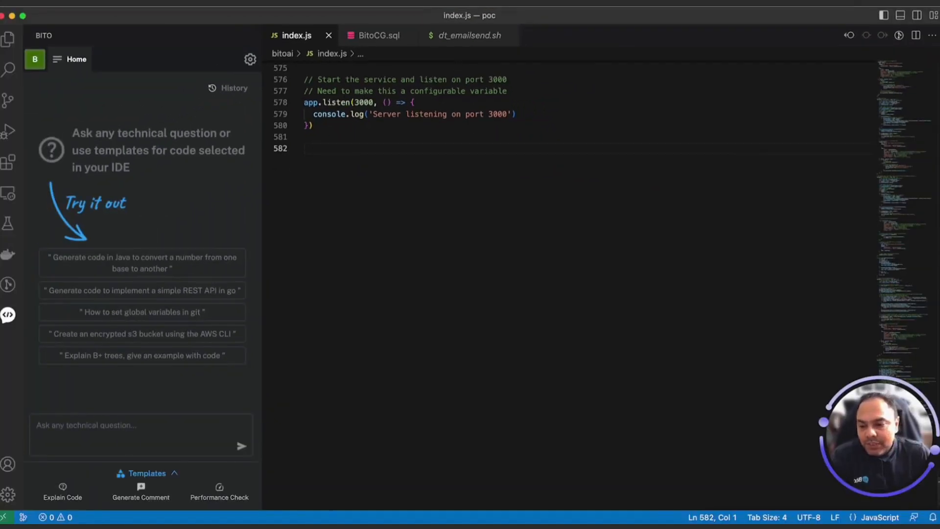
- Ask Bito 'what does dt_emailsend.sh in my code do?'
type("what")
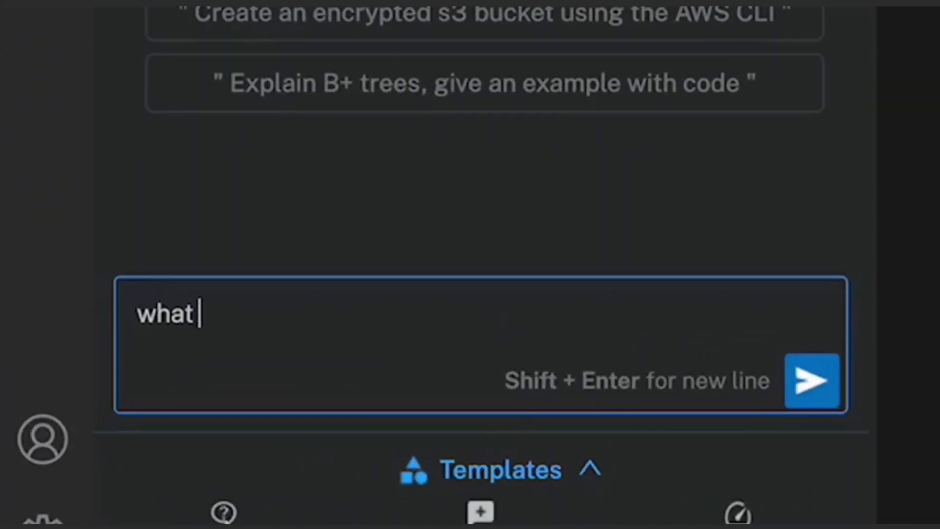
type("does dt_")
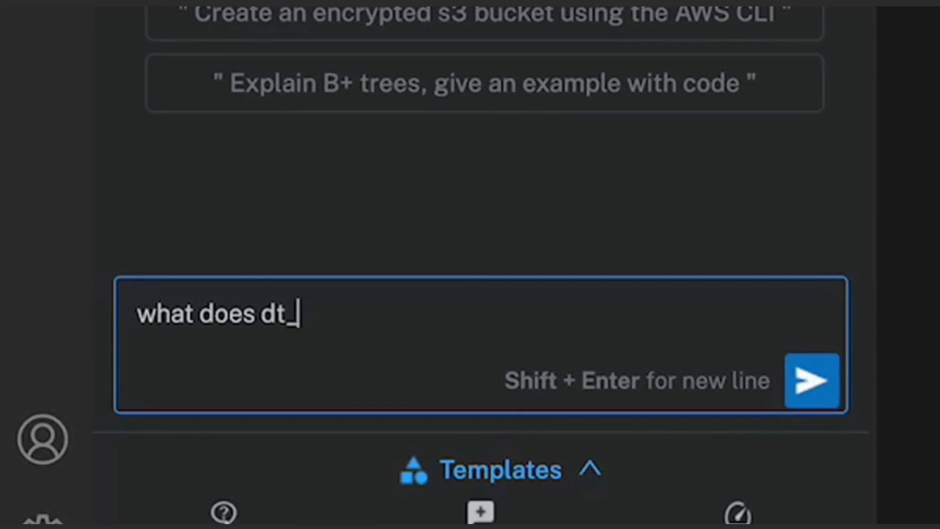
type("emailsend")
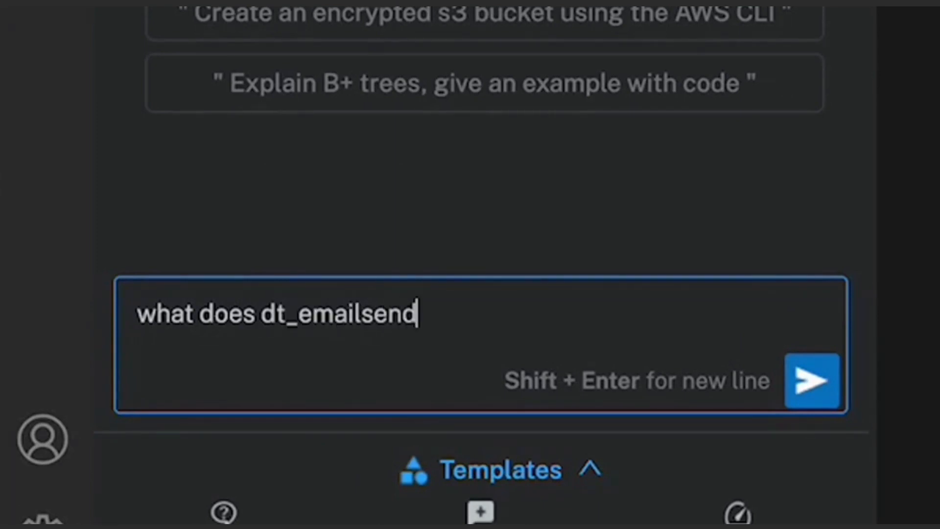
type(".sh in my")
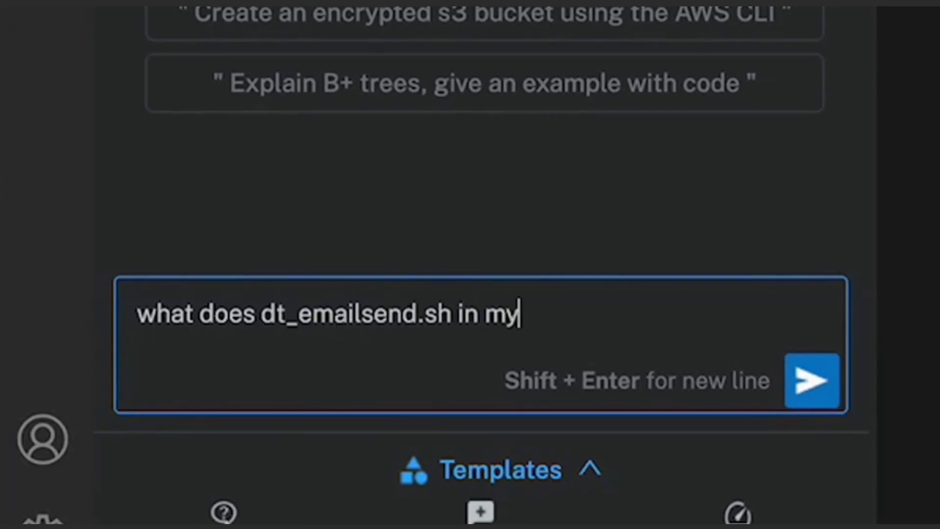
type("code do?")
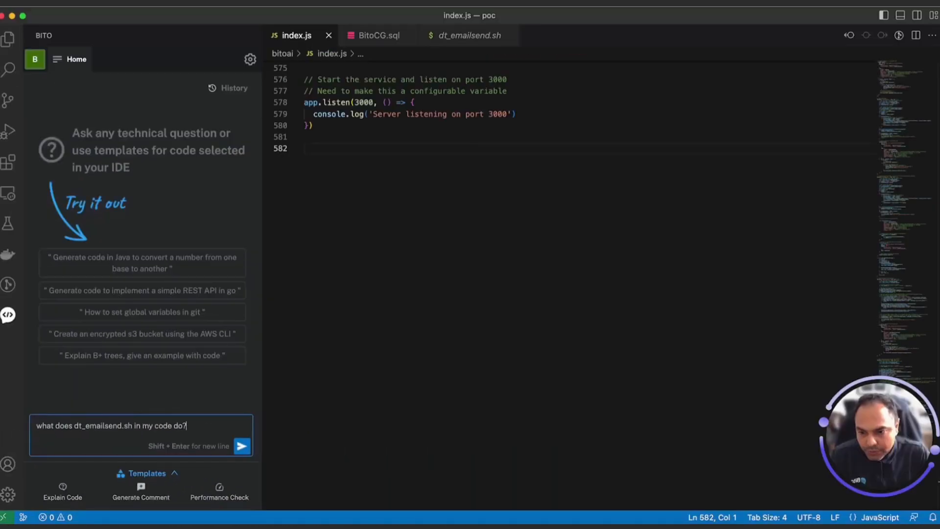
left_click(242, 446)
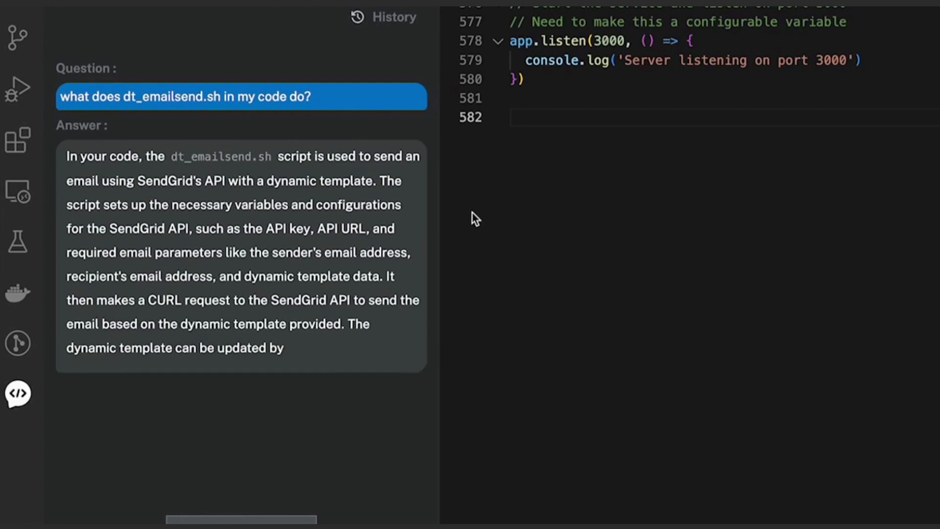
mouse_move(738, 255)
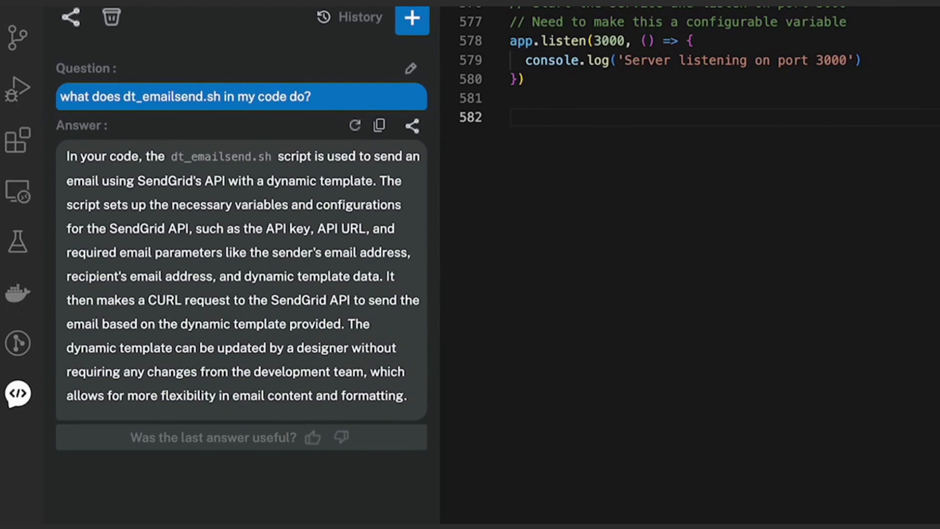
mouse_move(546, 395)
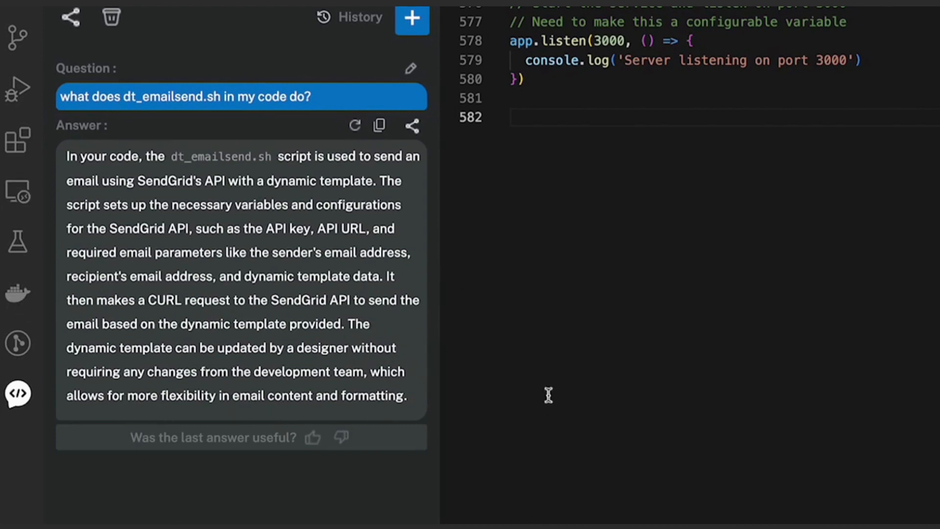
mouse_move(166, 158)
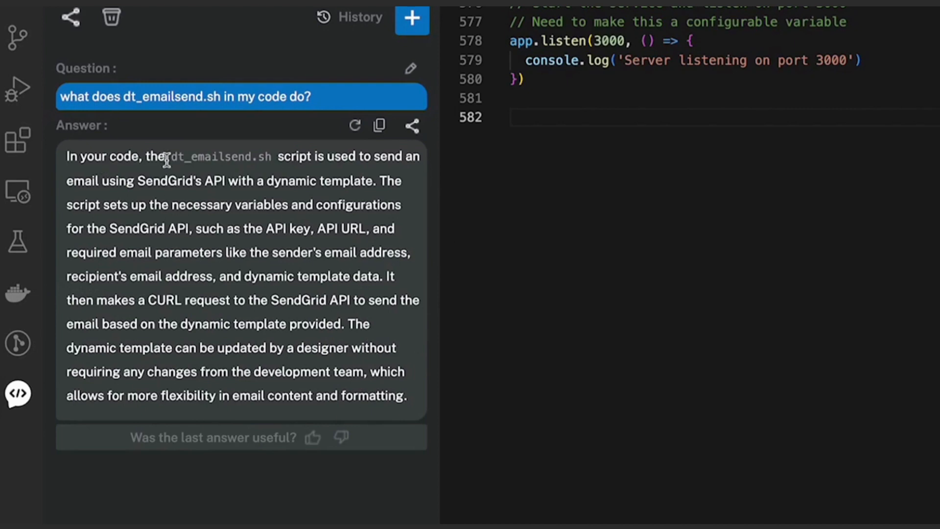
mouse_move(290, 172)
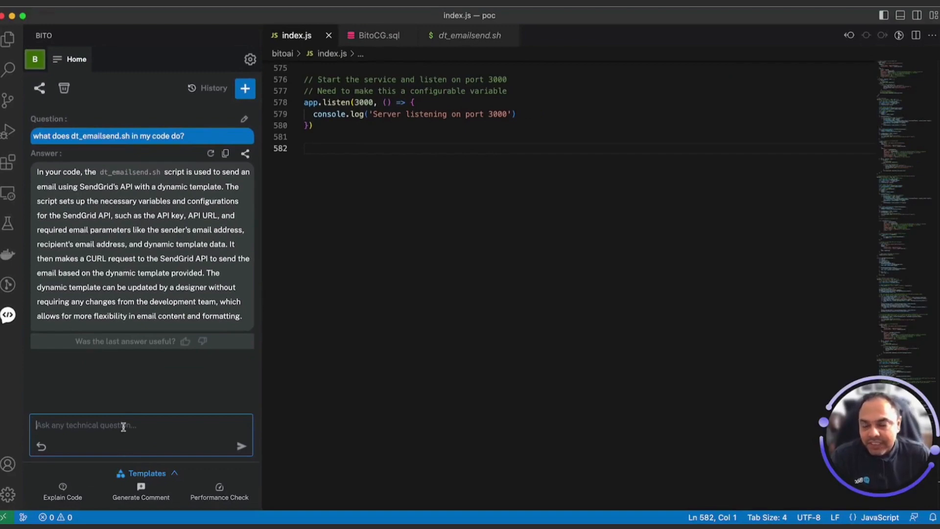
- Ask Bito to 'rewrite the code for dt_emailsend.sh in nodejs'
type("re")
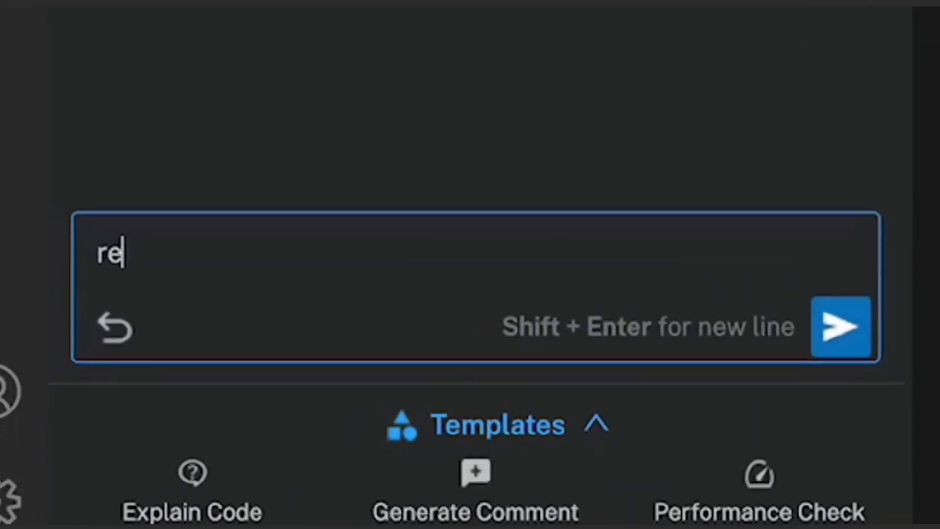
type("write the c")
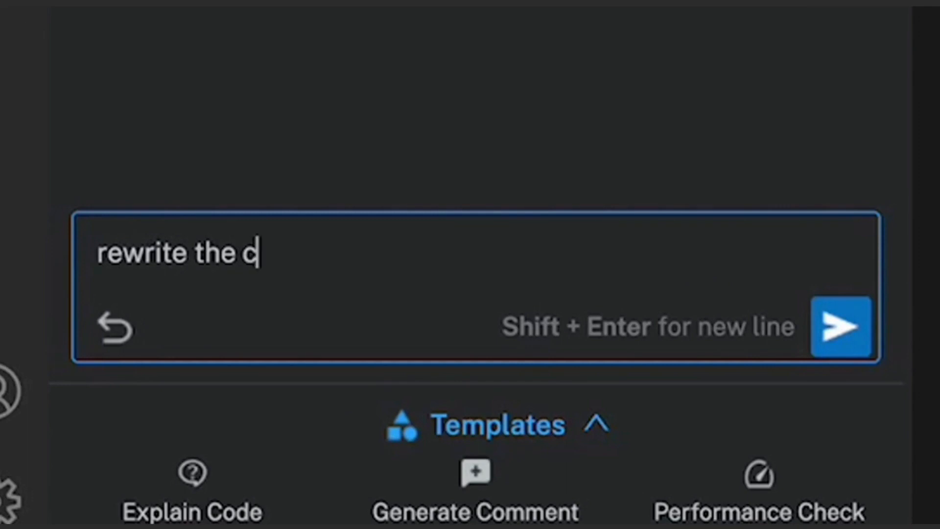
type("ode for")
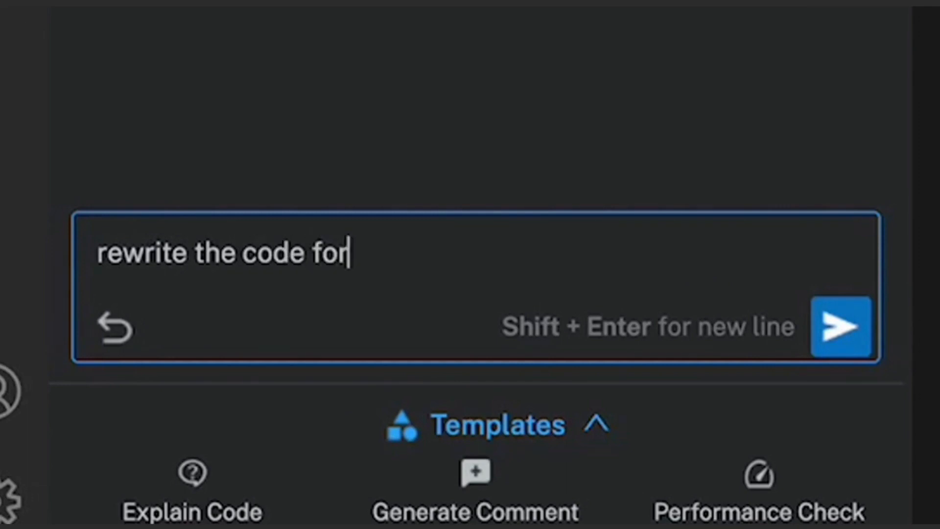
type("dt_emailsend.")
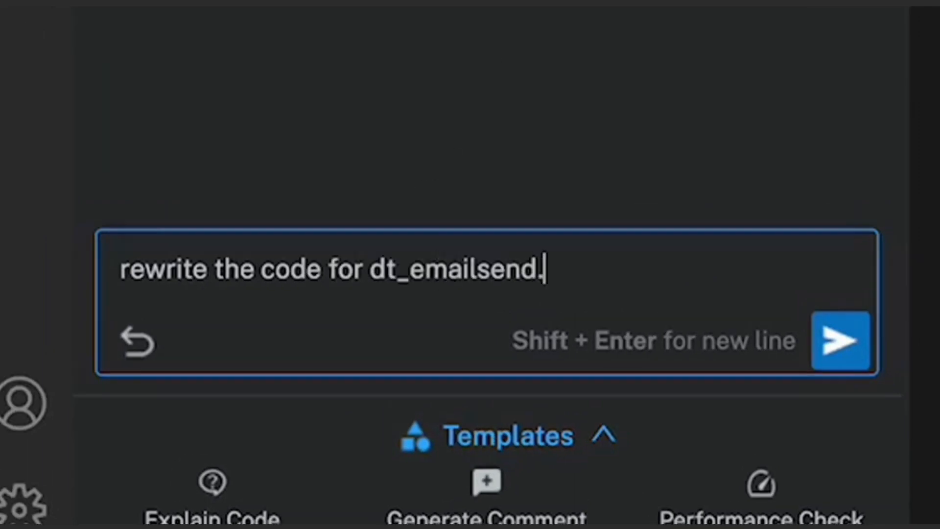
type("sh in nodejs")
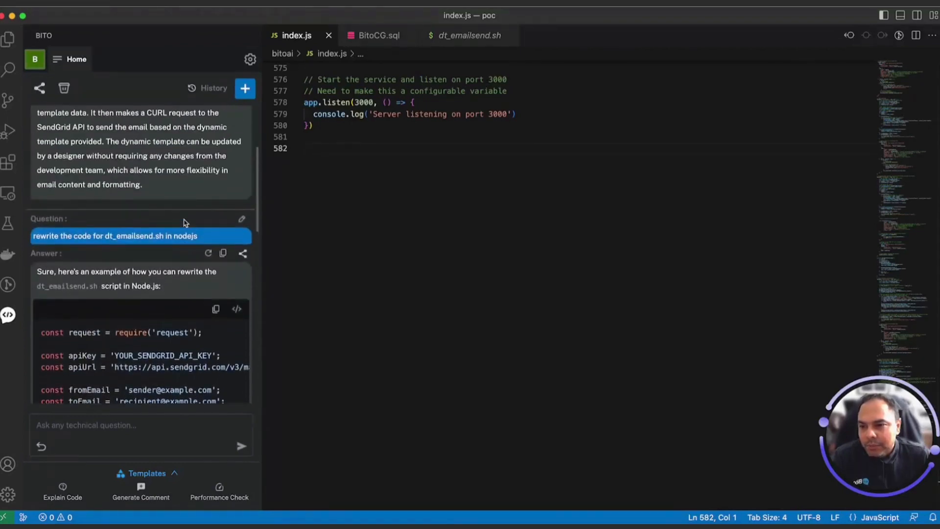
mouse_move(171, 184)
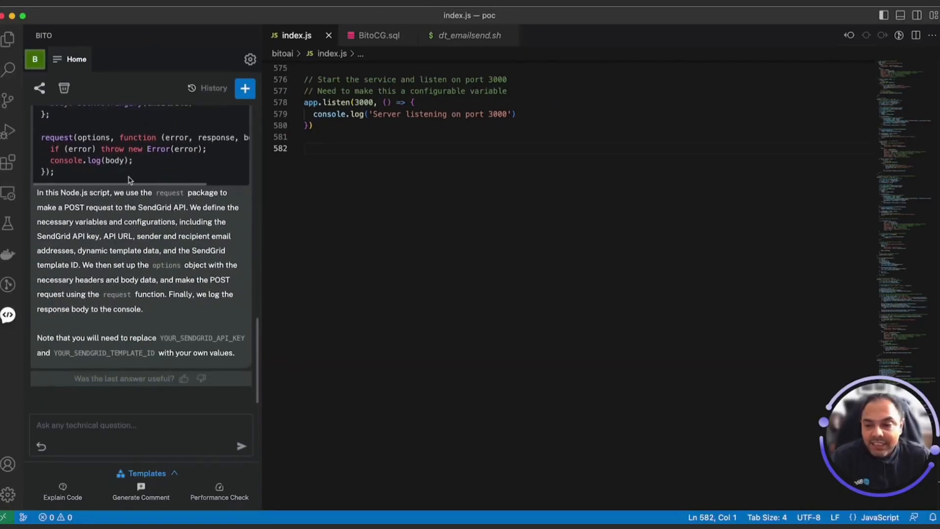
mouse_move(180, 218)
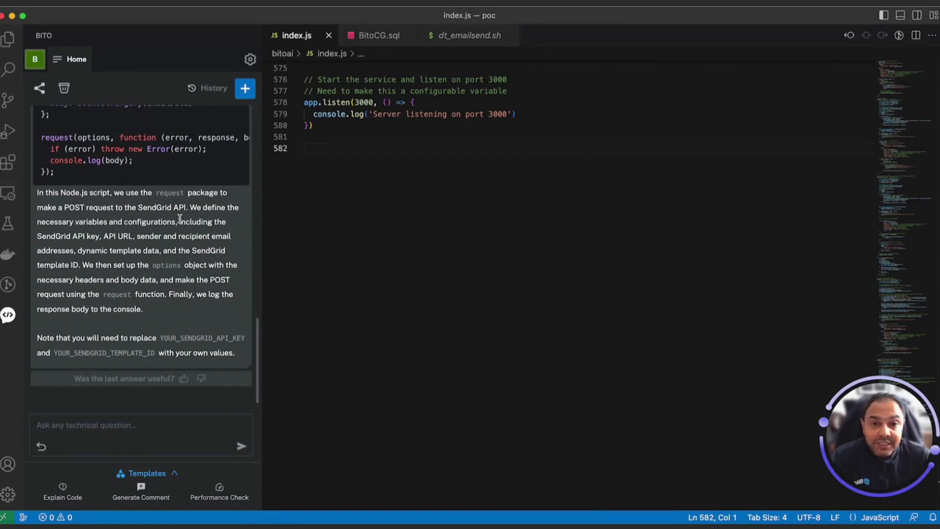
mouse_move(193, 259)
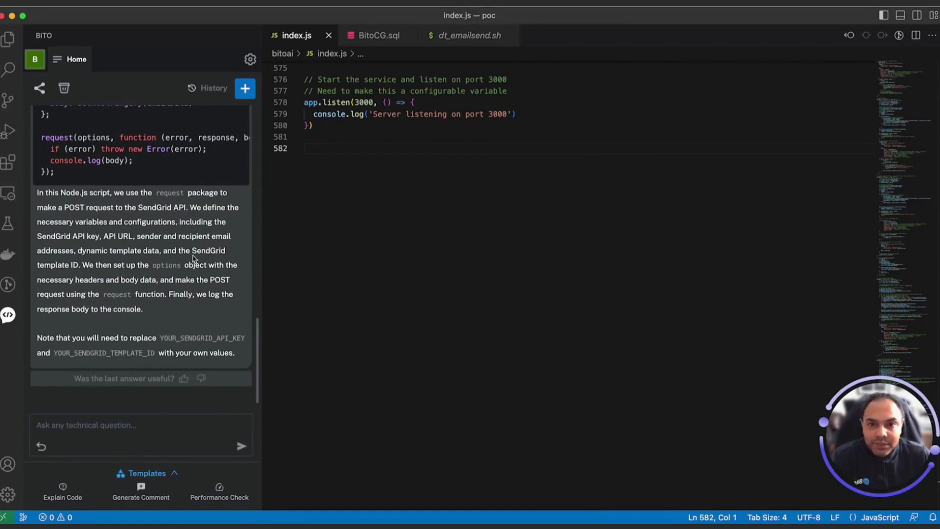
mouse_move(378, 45)
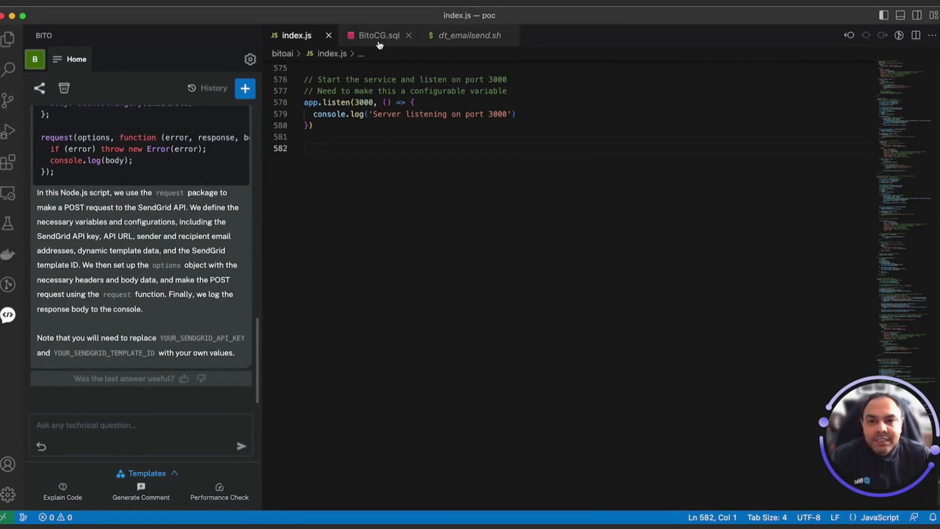
- Switch to the BitoCG.sql tab to view the raw_keyword_data table definition
left_click(377, 34)
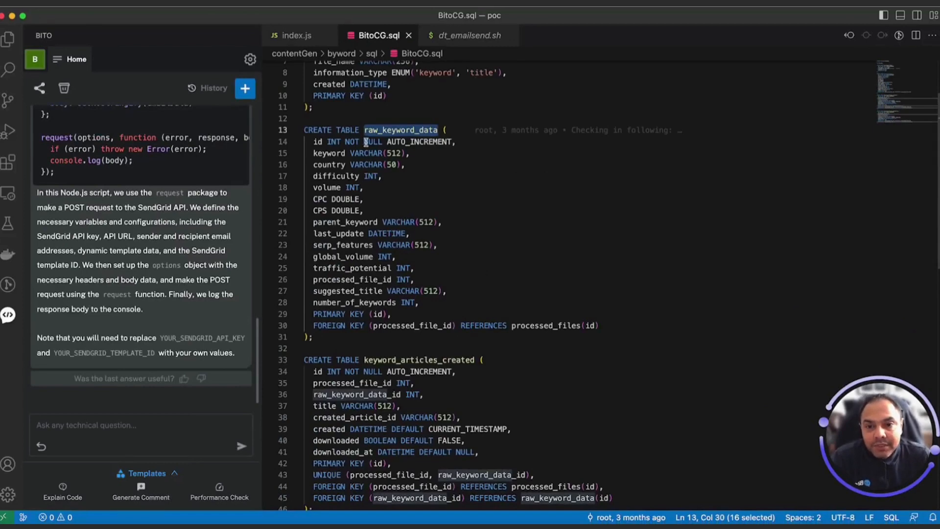
mouse_move(358, 290)
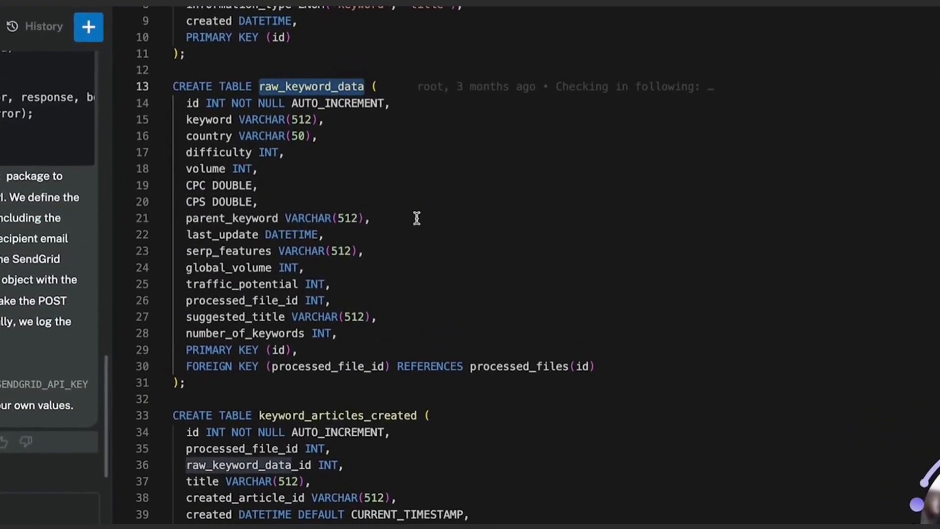
mouse_move(133, 332)
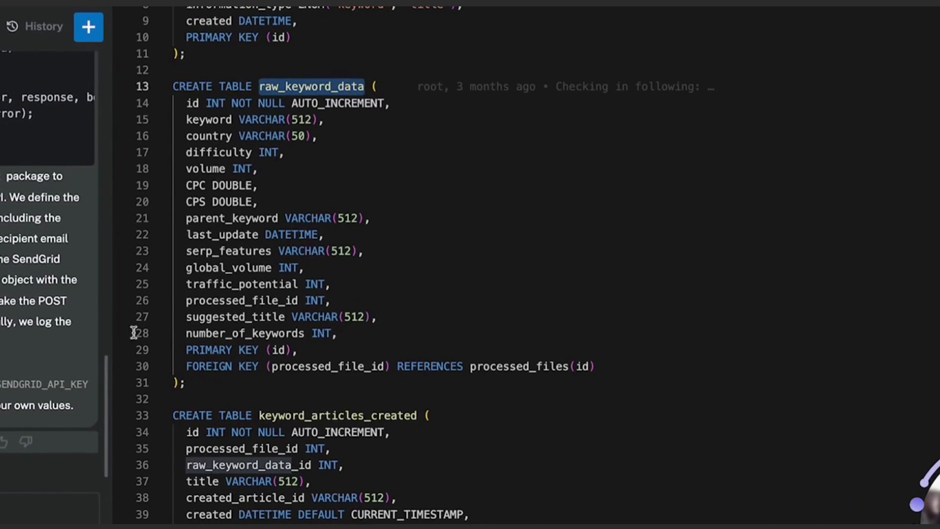
mouse_move(418, 131)
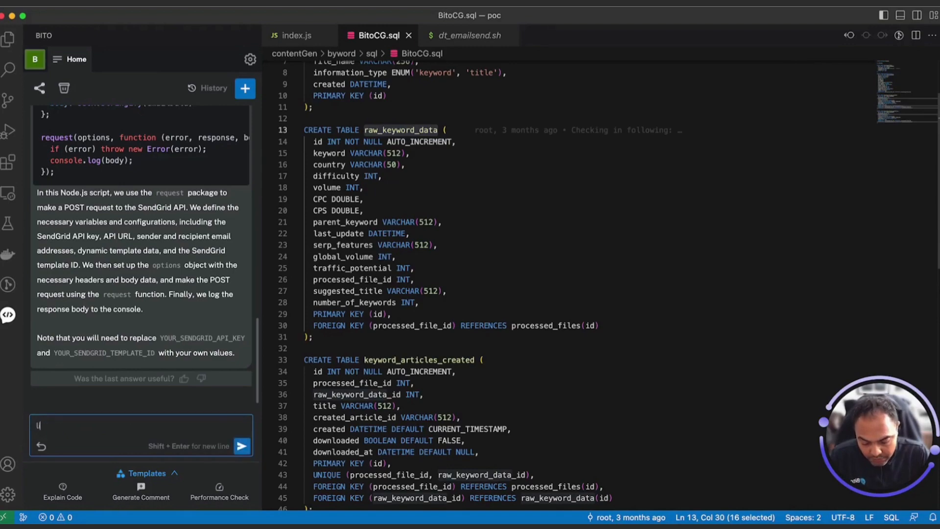
- Ask Bito to list files and code changes needed to add column desc to raw_keyword_data
type("list all the fi")
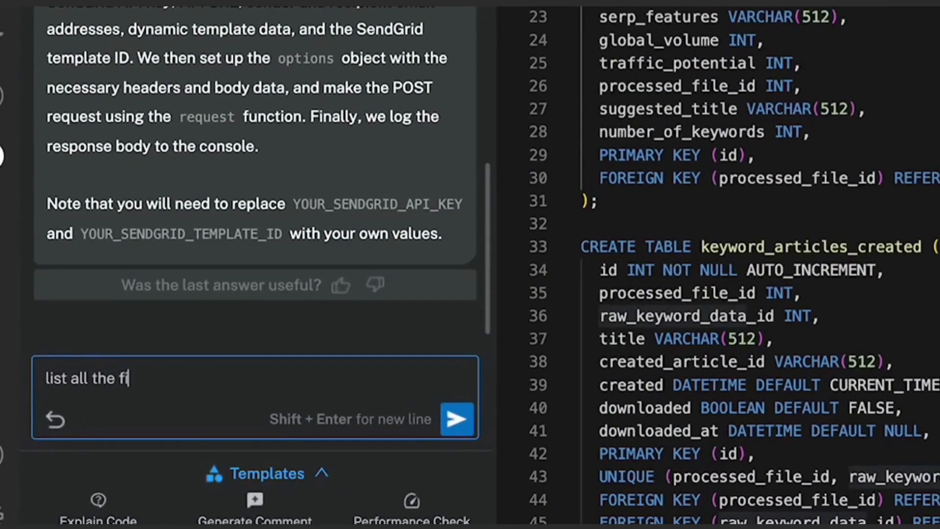
type("les that ne")
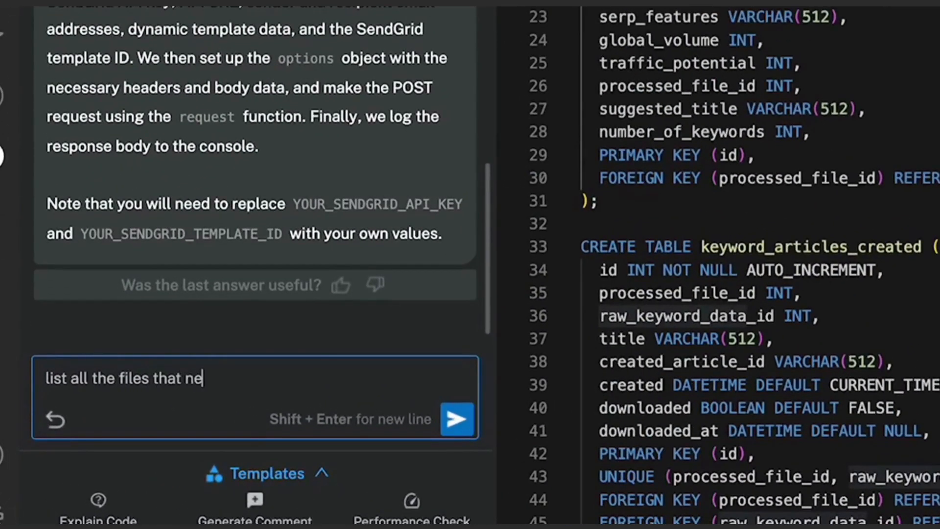
type("ed changes to")
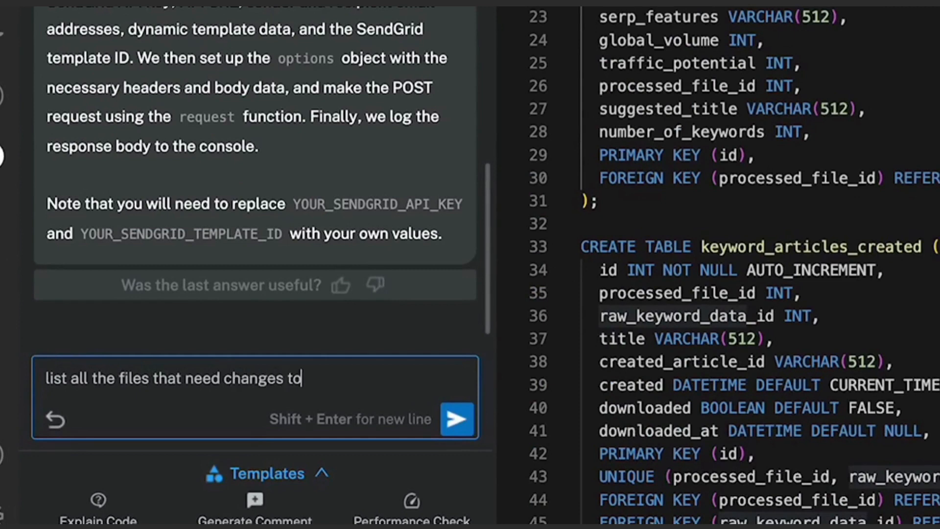
type("add colu")
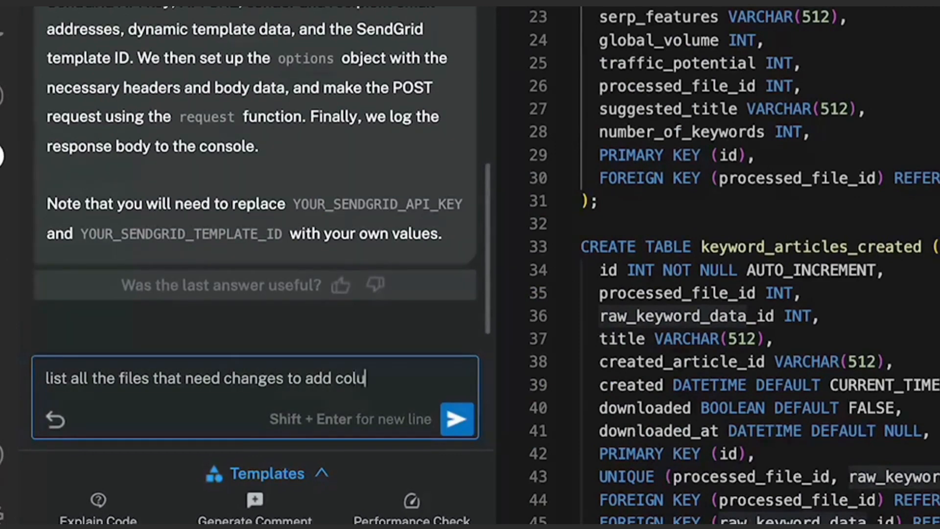
type("mn desc")
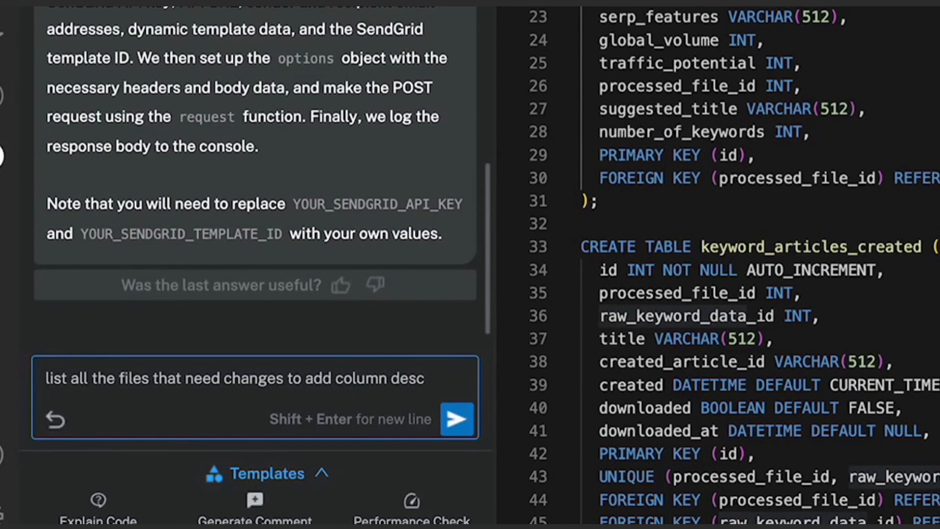
type("in table")
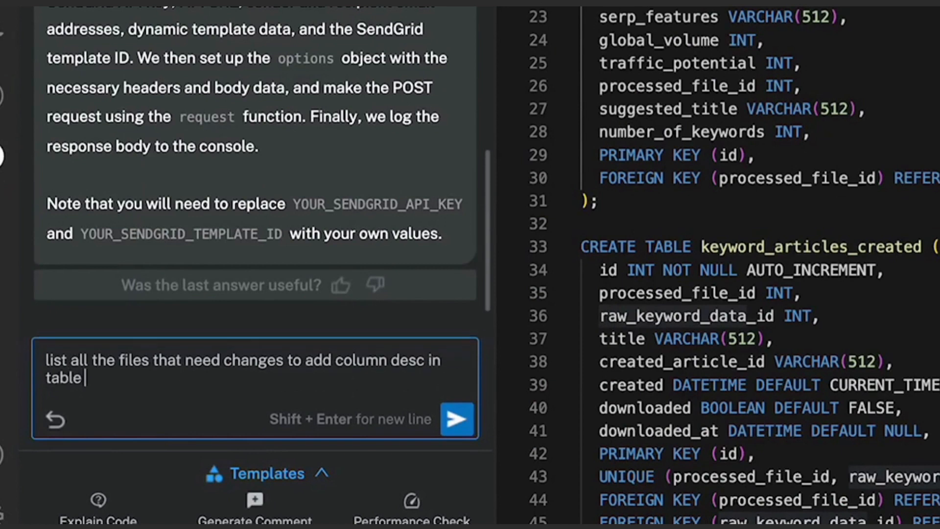
type("raw_keyword_data")
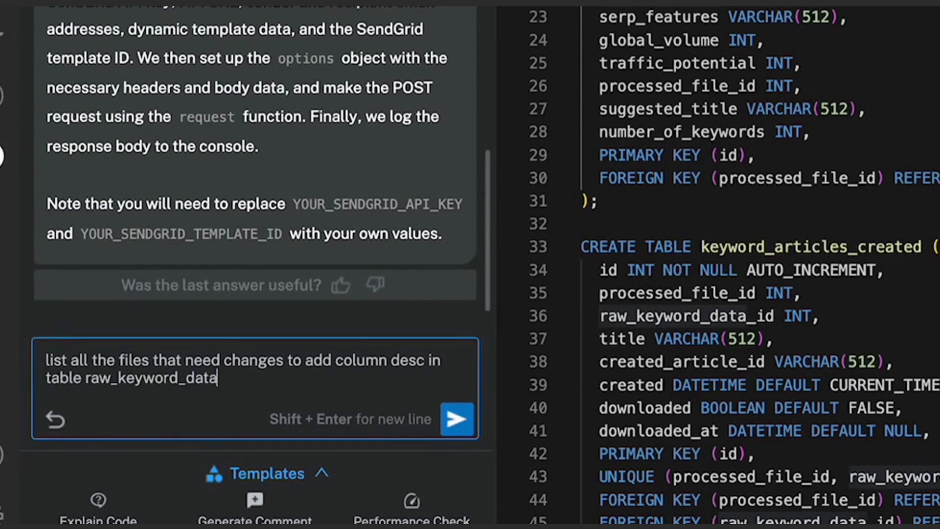
type("along wit")
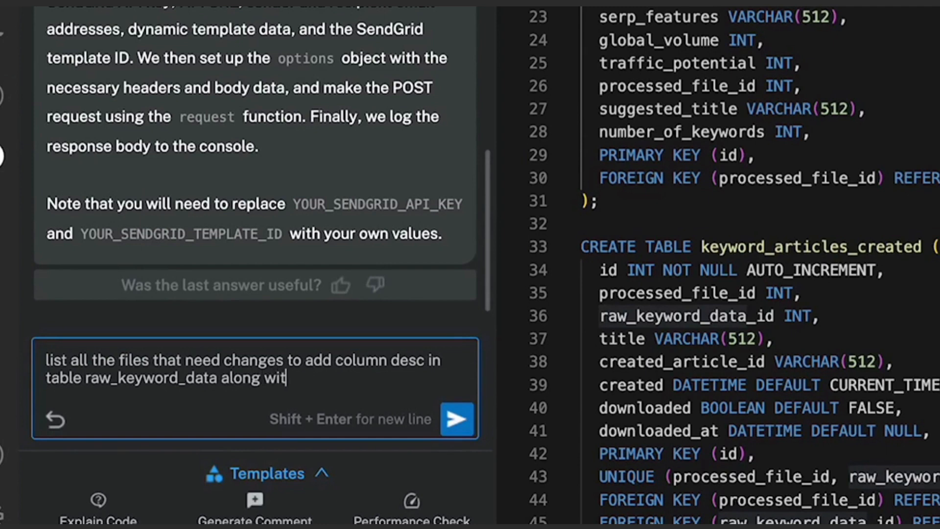
type("h the code ch")
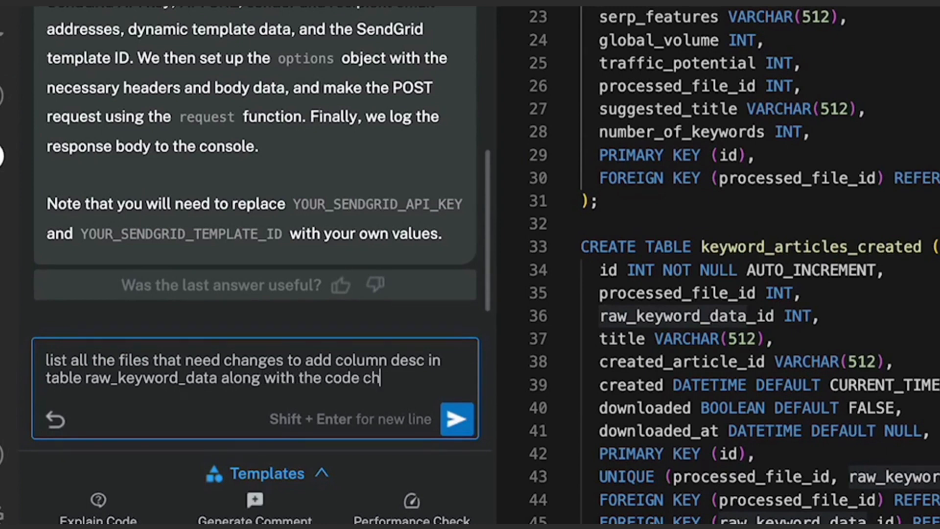
type("anges needed")
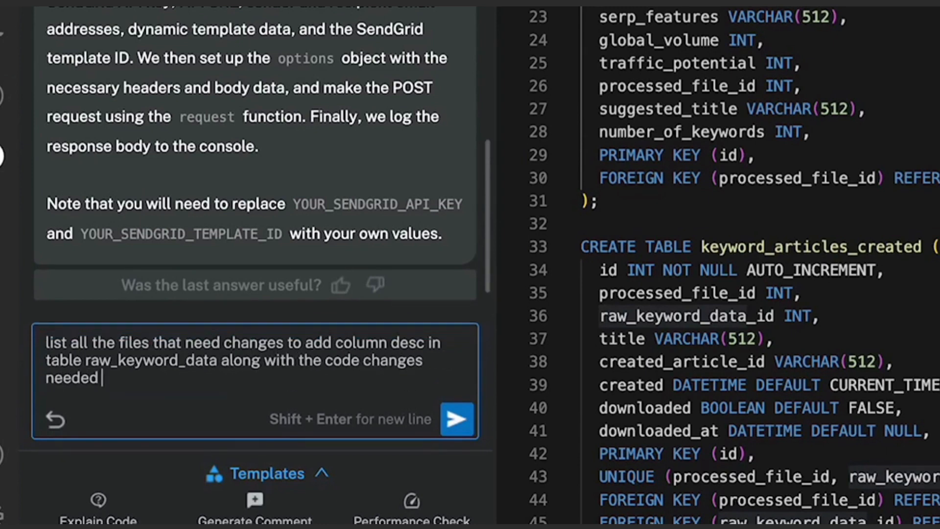
type("in")
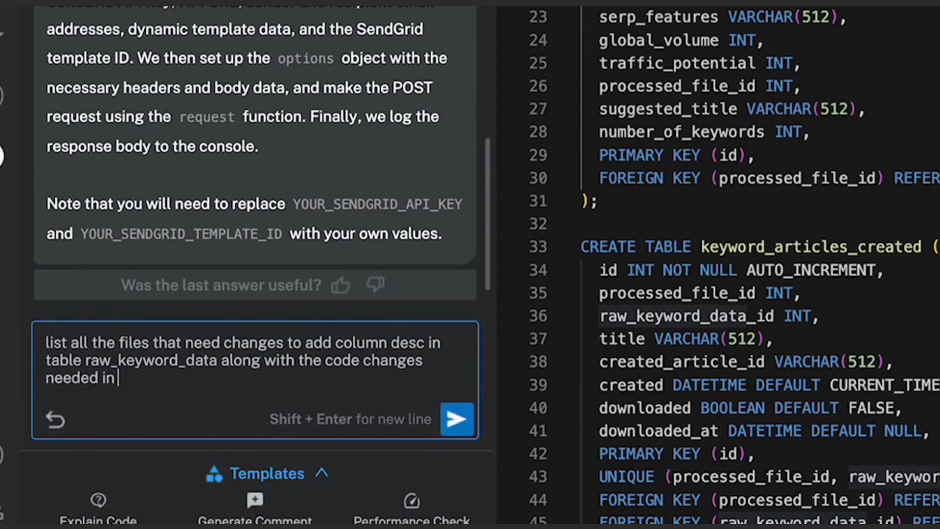
left_click(457, 419)
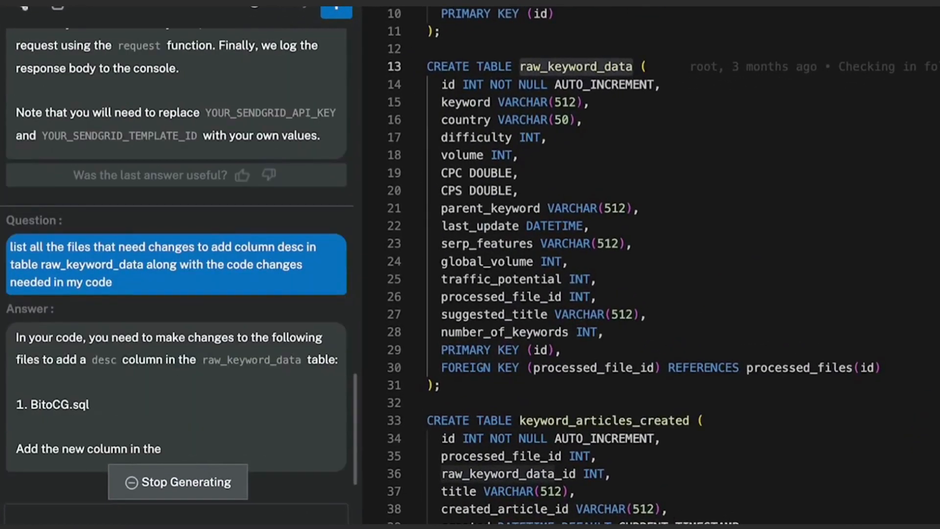
- Scroll through Bito's answer covering BitoCG.sql and kwcsv2db.sh changes for desc
scroll("down", 3)
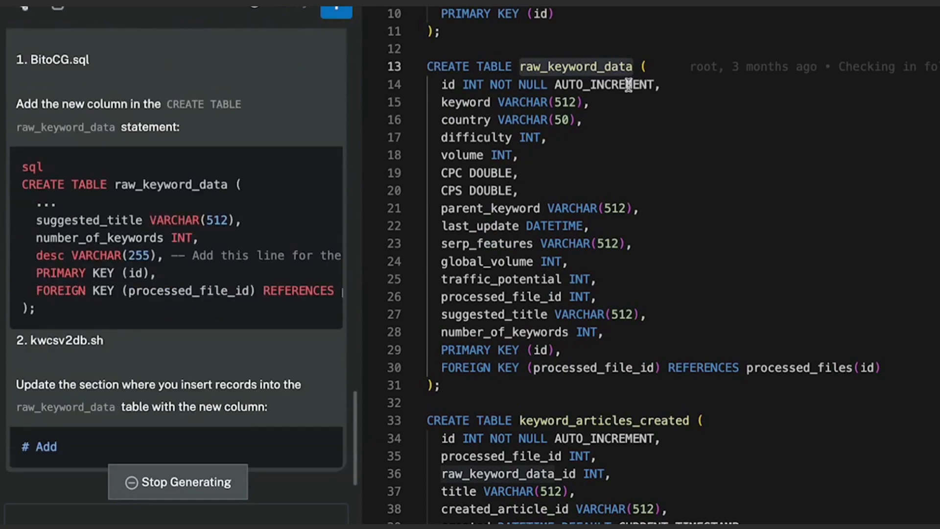
scroll("down", 3)
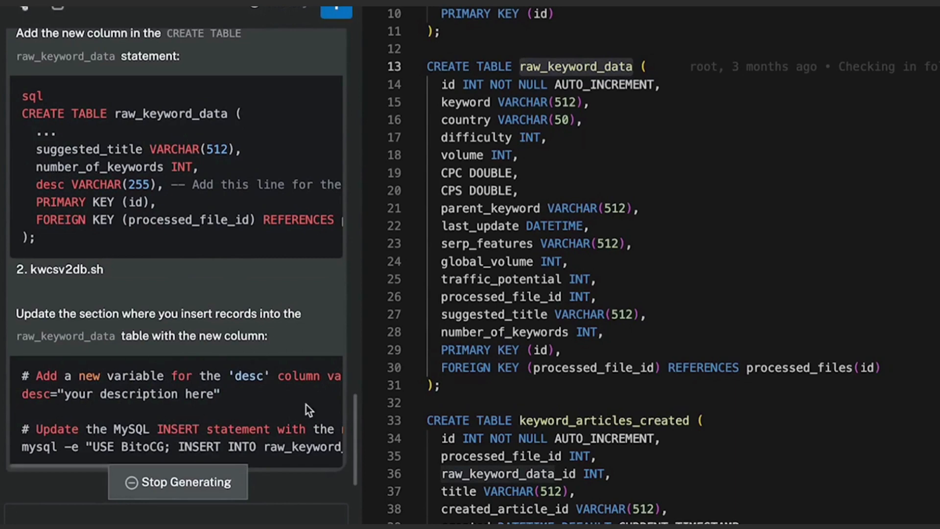
mouse_move(298, 384)
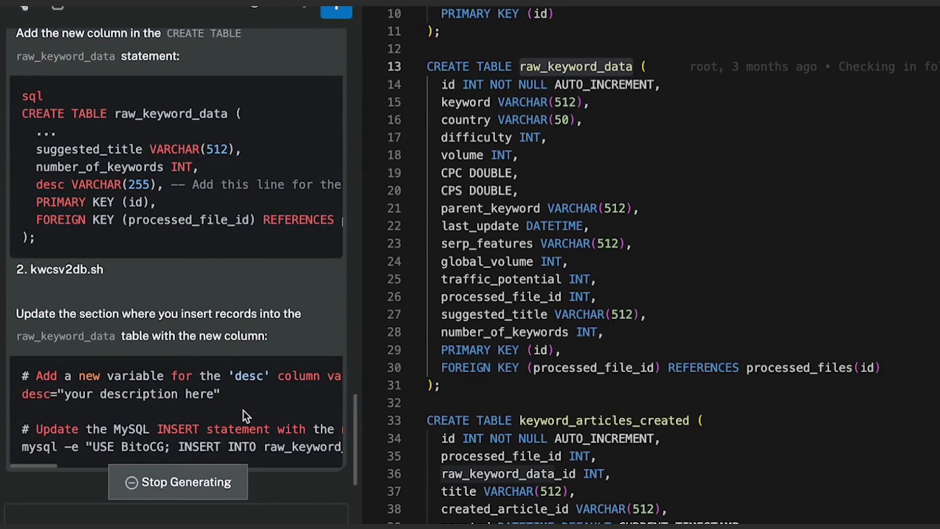
mouse_move(547, 33)
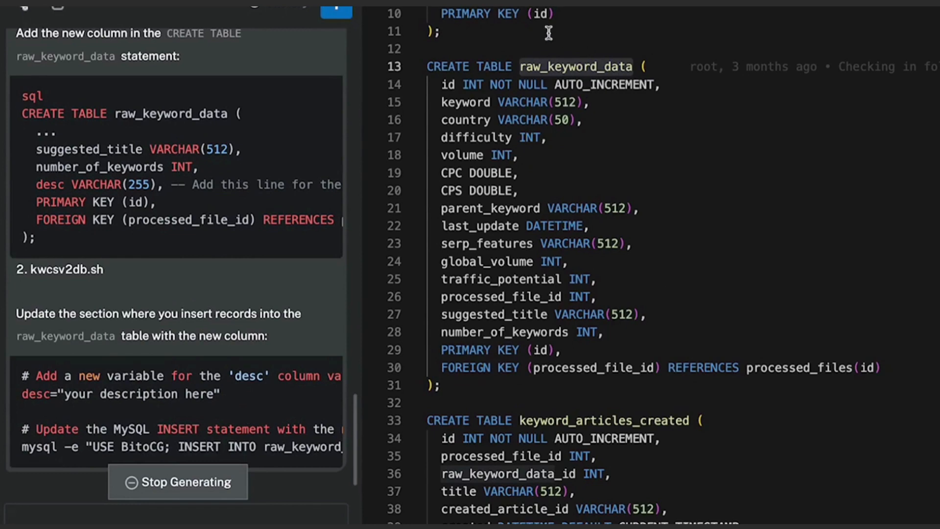
mouse_move(599, 67)
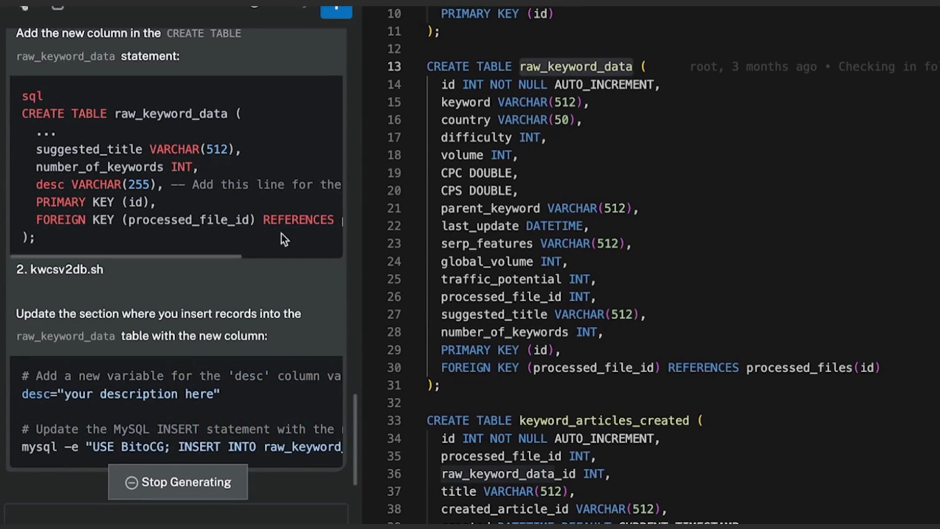
scroll("down", 3)
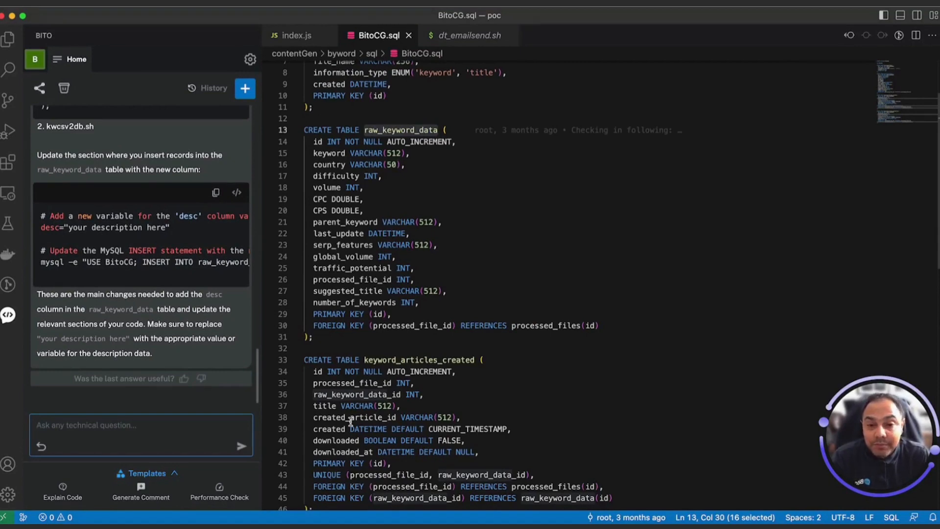
- Draft the question 'any function to compute tokens for messages in my do…' in Bito
type("a")
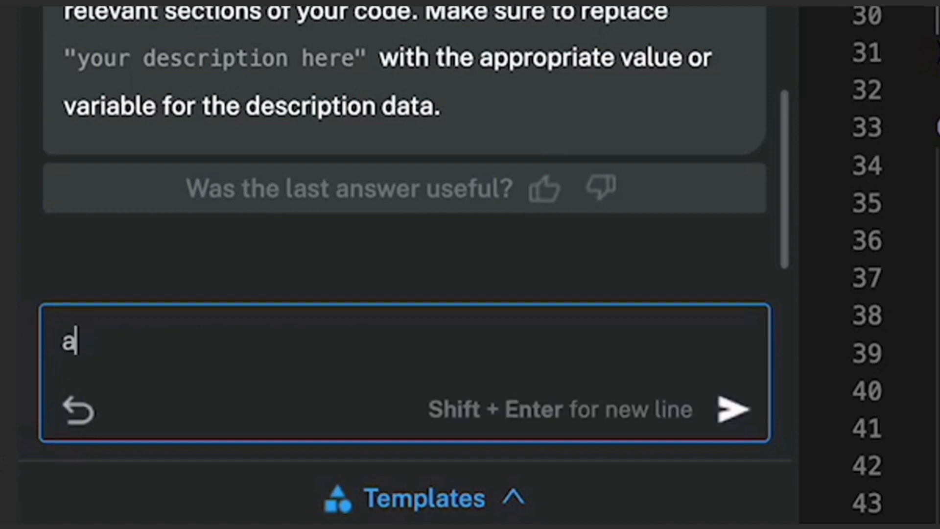
type("ny function")
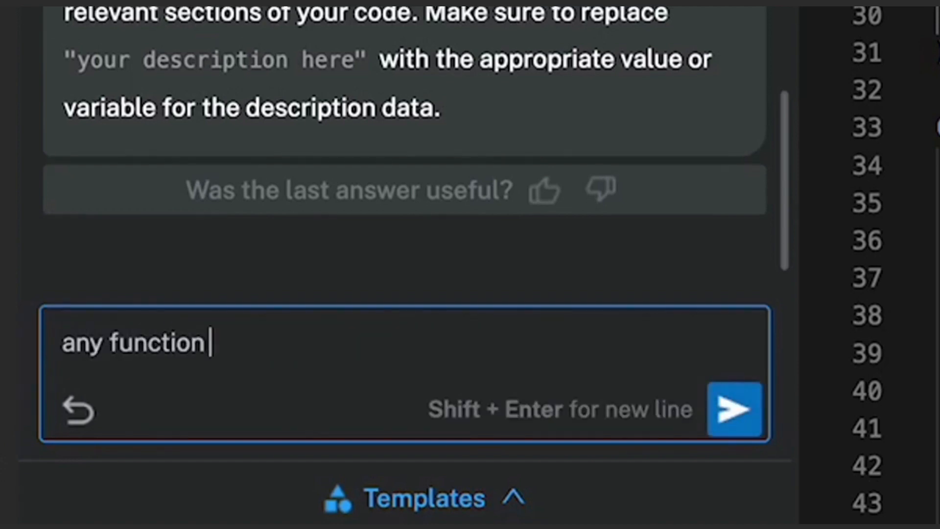
type("to comp")
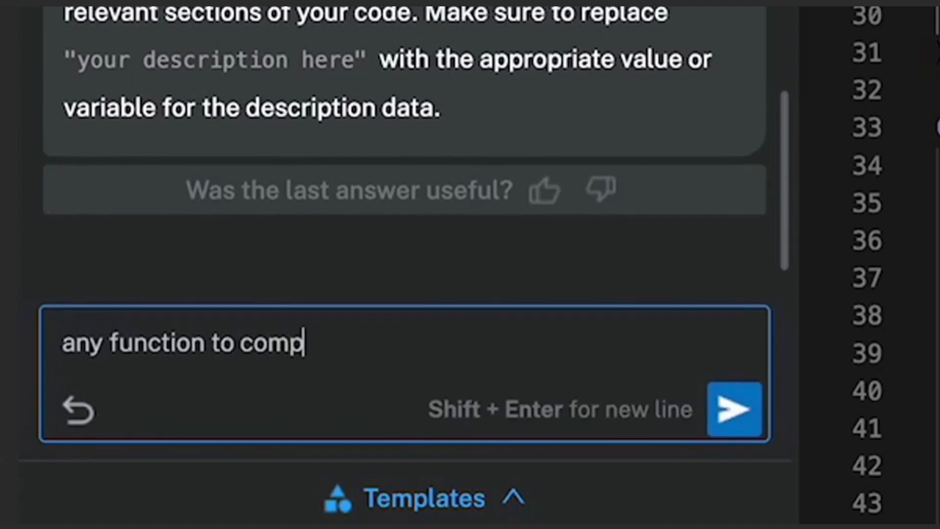
type("ute tok")
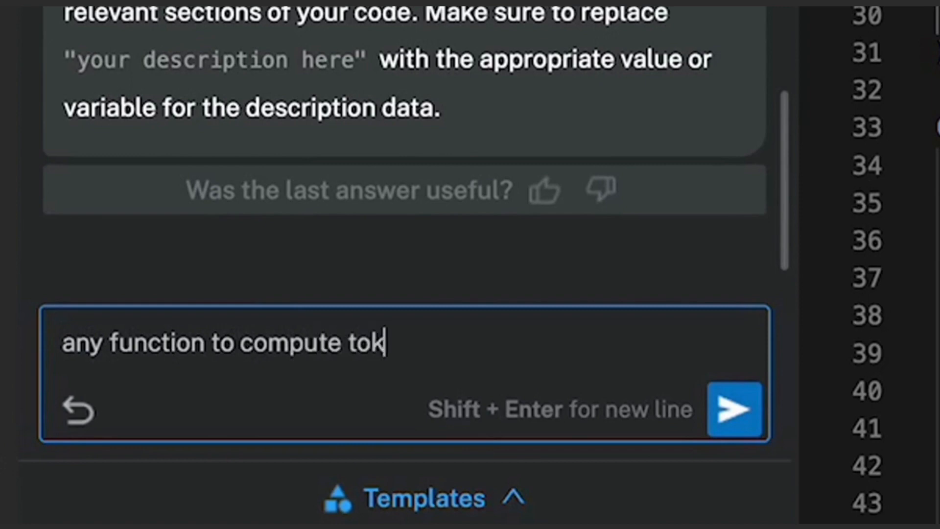
type("ens for mess")
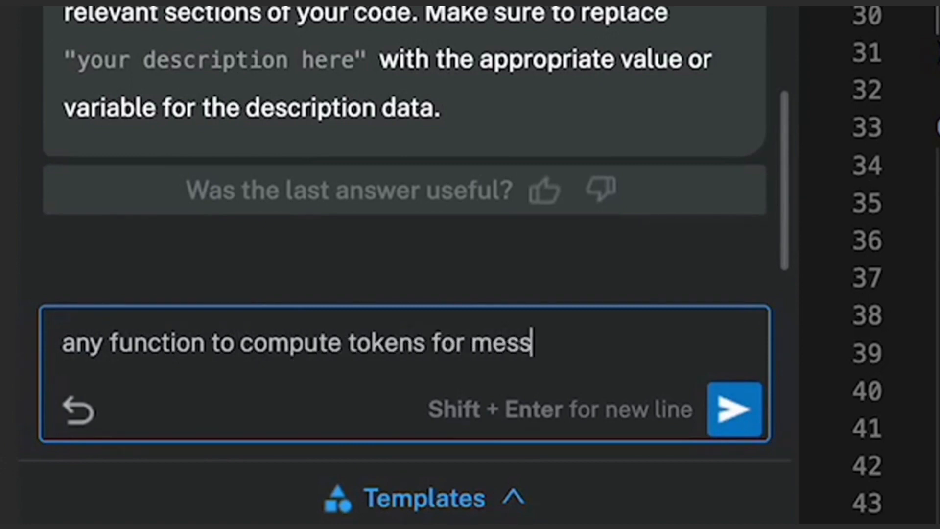
type("ages in my d")
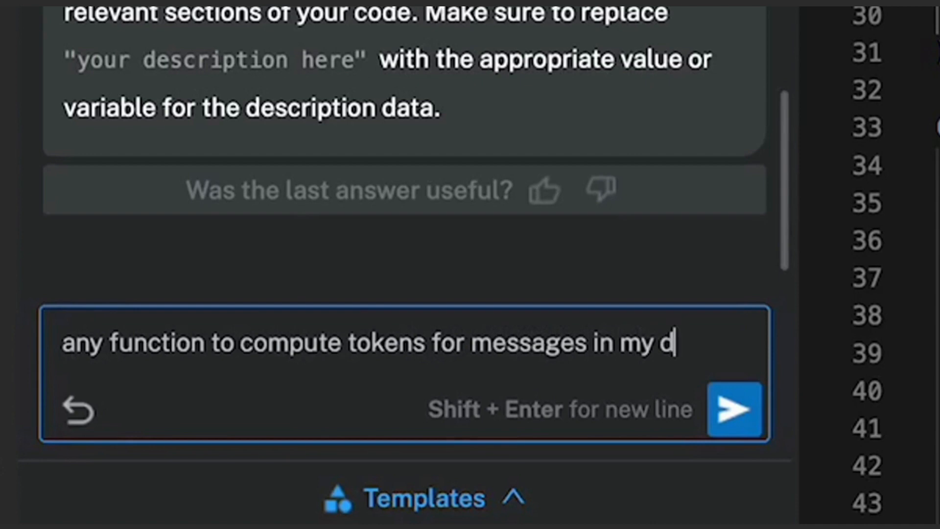
type("o")
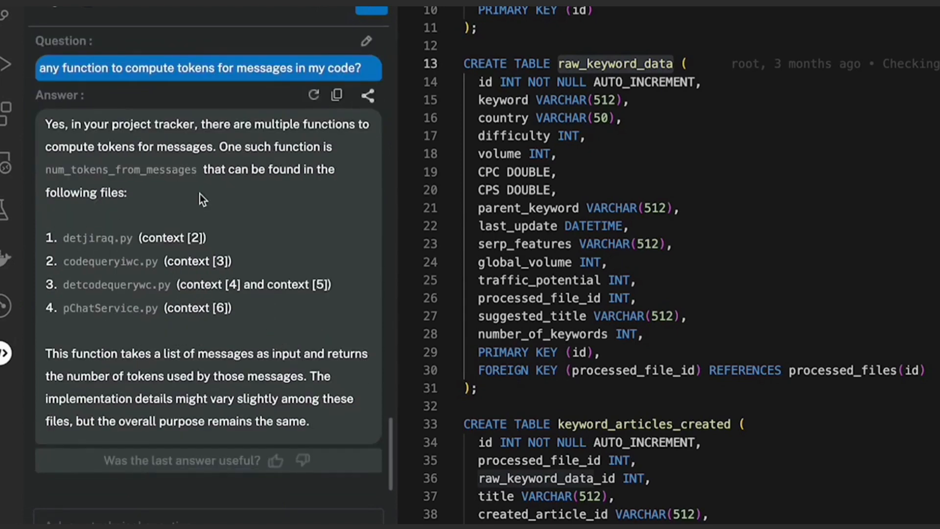
- Select num_tokens_from_messages in Bito's reply
double_click(121, 169)
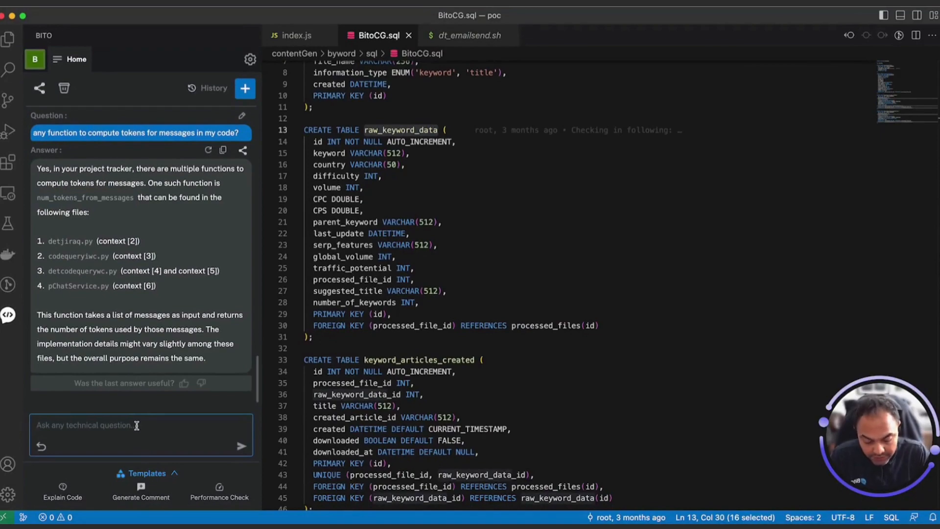
- Ask Bito 'any optimization suggestions for num_tokens_from_messages in my code'
type("any op")
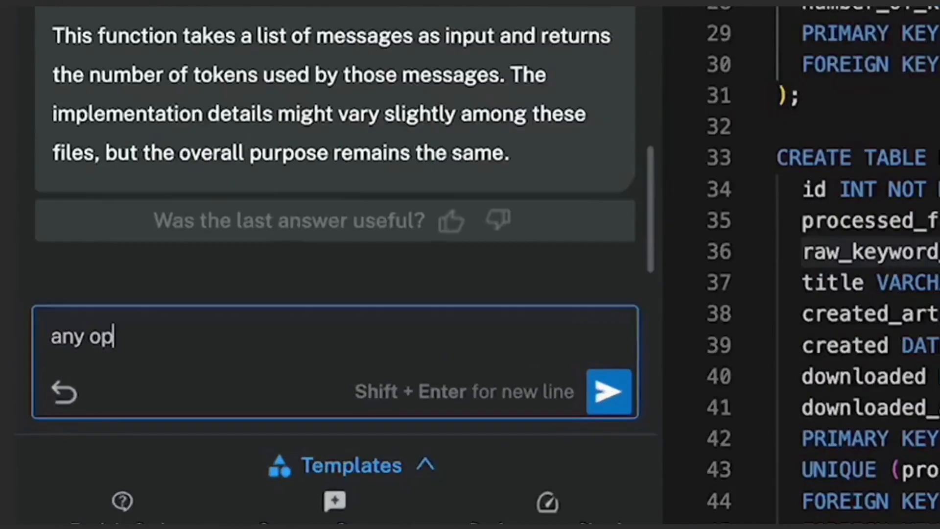
type("timization su")
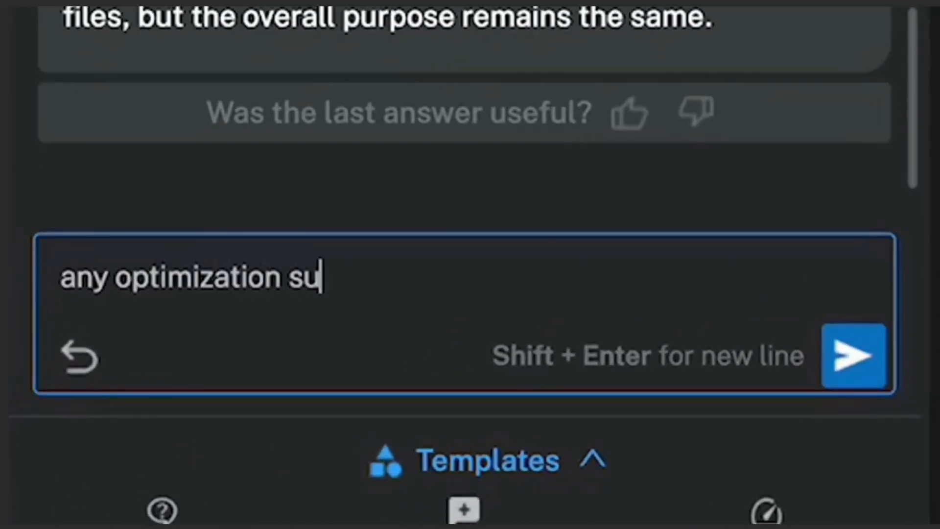
type("ggestions for")
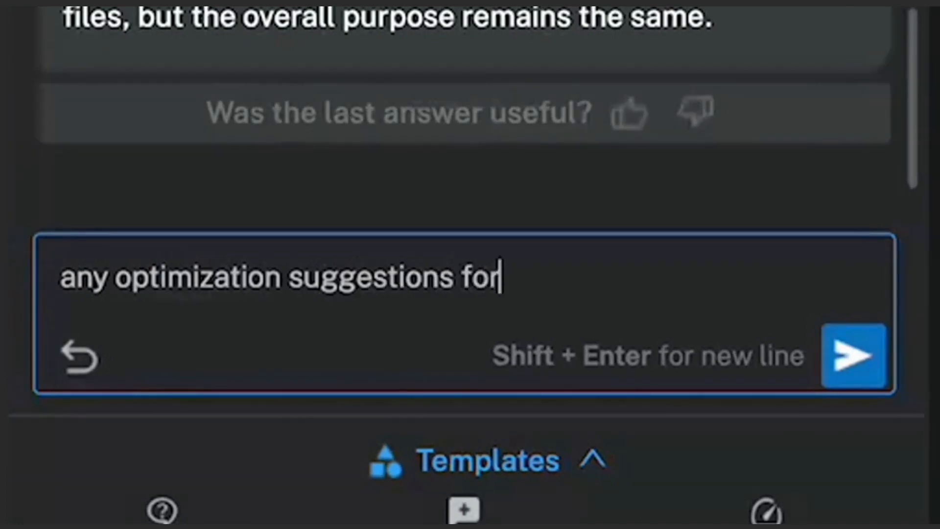
type("num_tokens_from_messages")
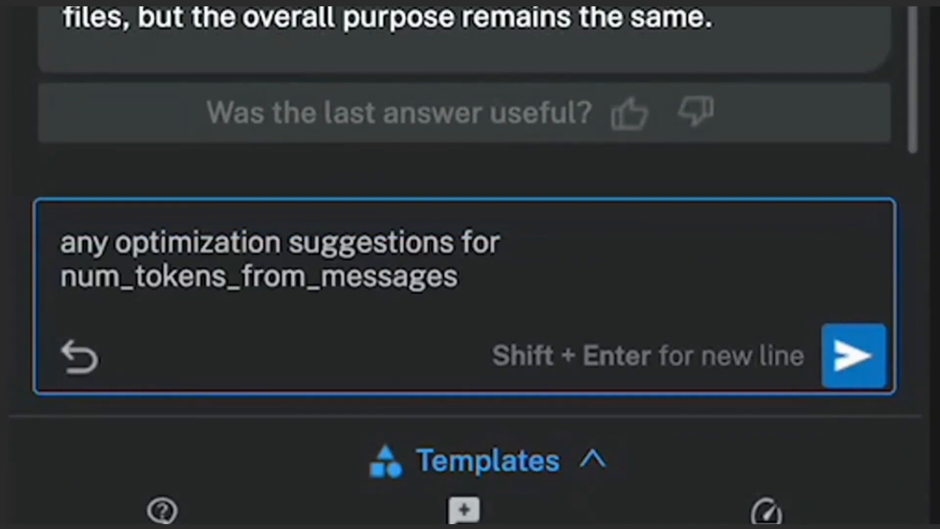
type("in my code")
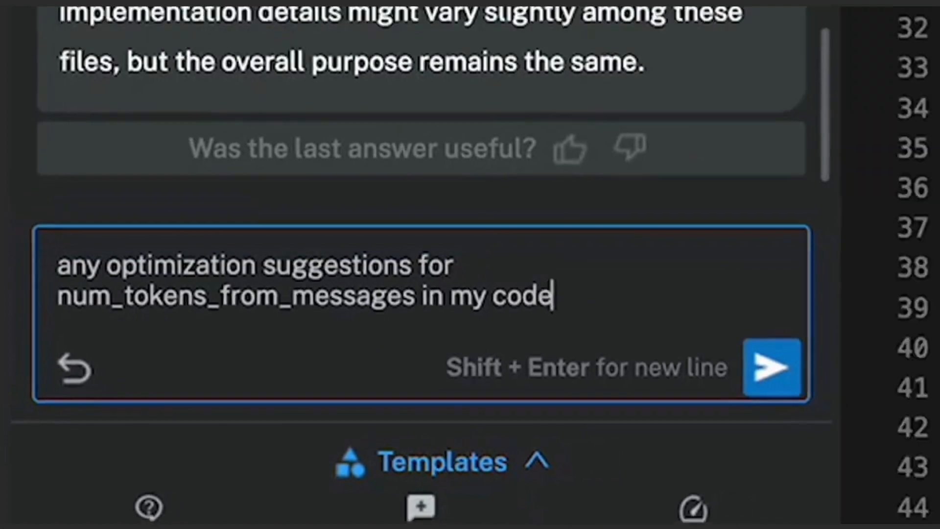
left_click(773, 368)
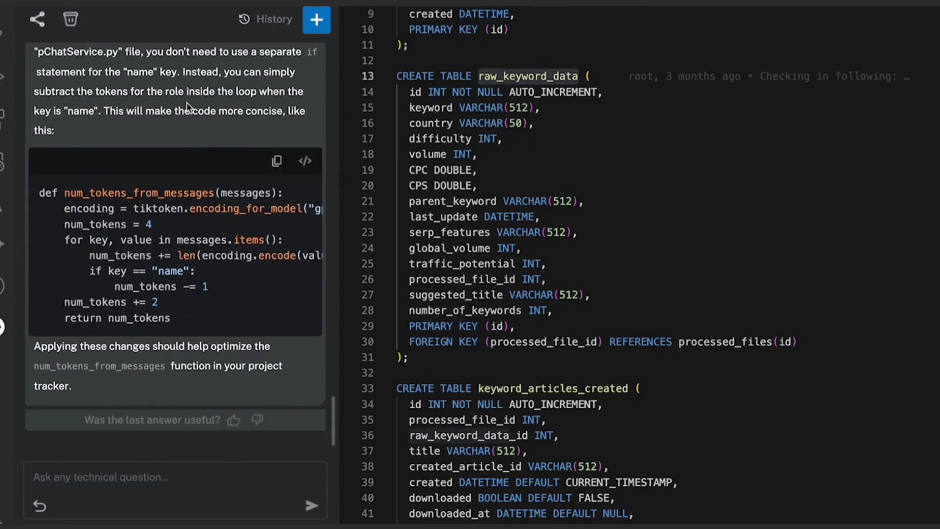
- Scroll up to review Bito's optimization suggestions and code sample
scroll("up", 3)
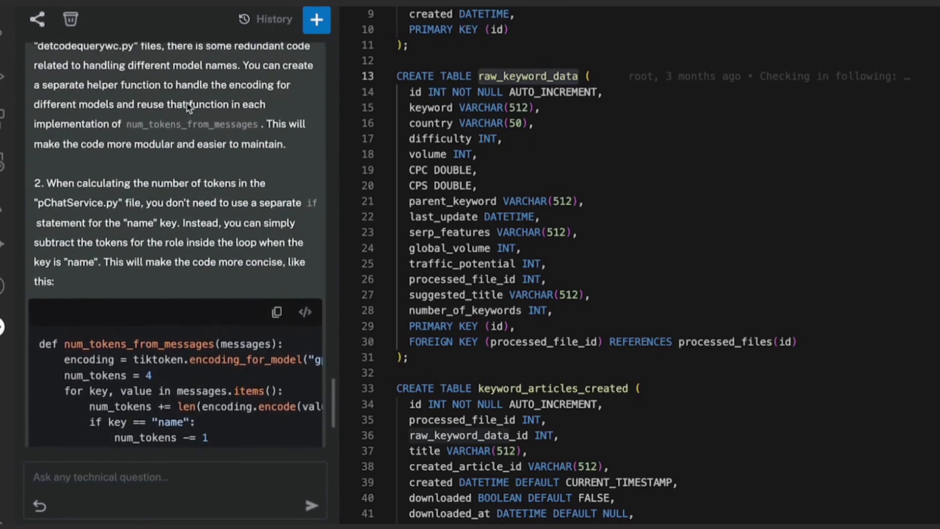